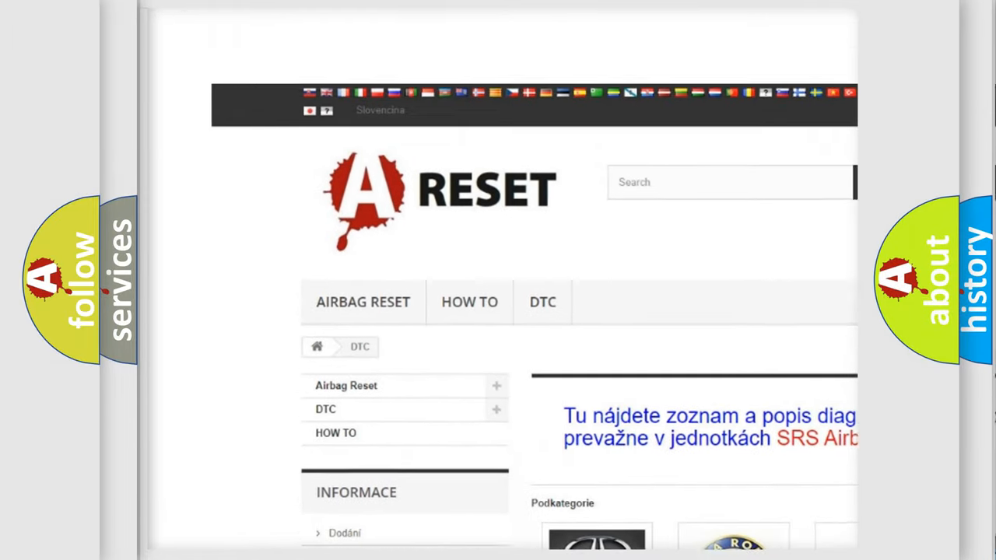
# Select the SATURN DTC logo in the brand grid to load Saturn's trouble-code listing.
pyautogui.scroll(-3)
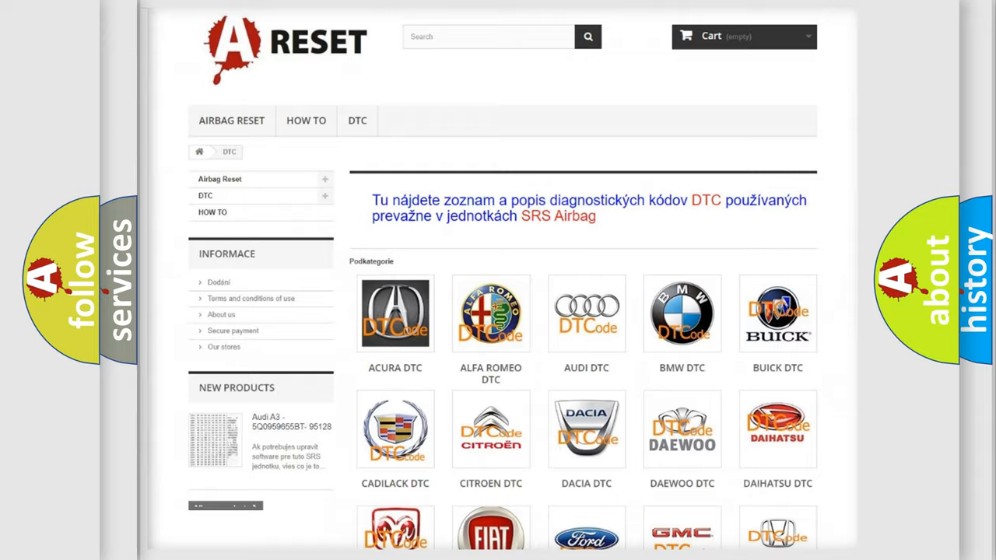
pyautogui.scroll(-3)
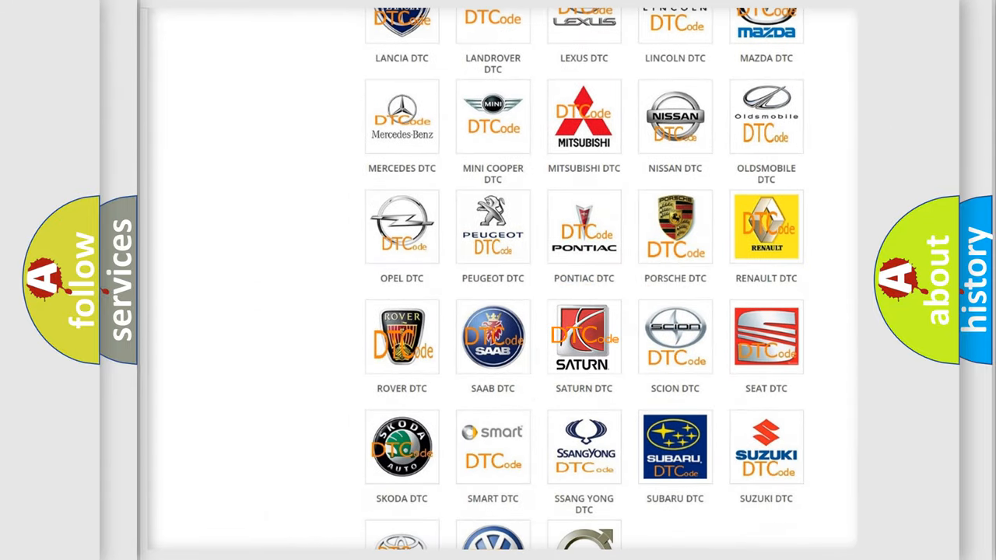
pyautogui.click(583, 336)
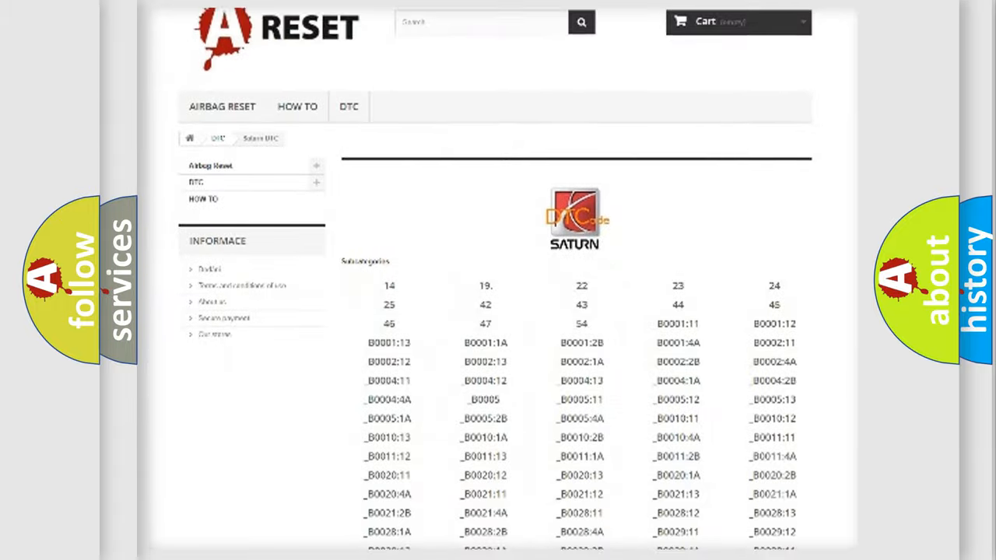
pyautogui.scroll(-3)
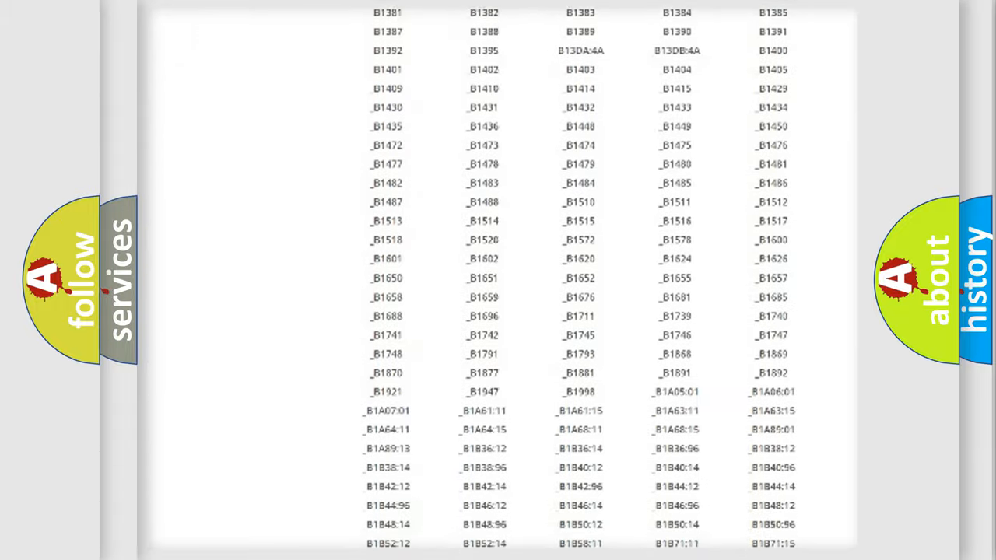
pyautogui.scroll(3)
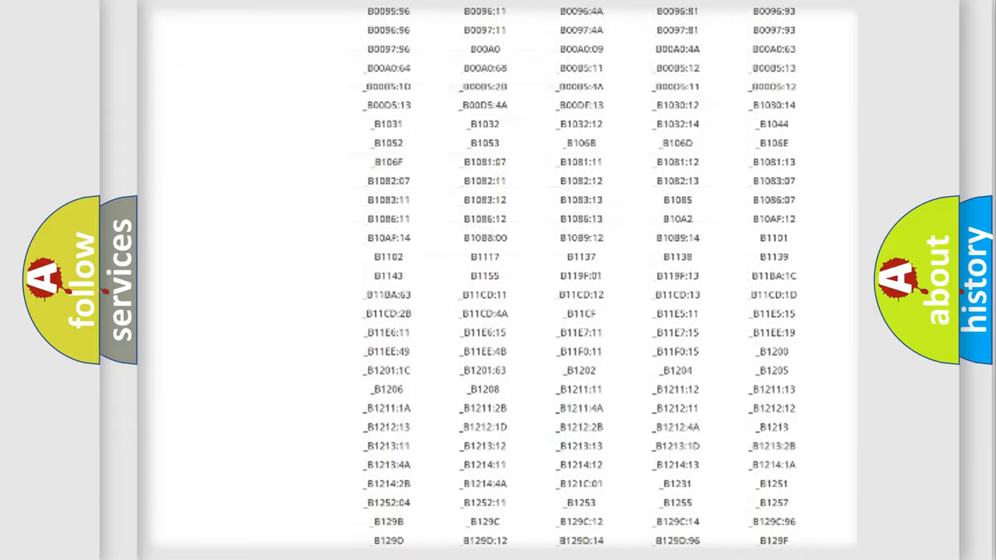
pyautogui.scroll(3)
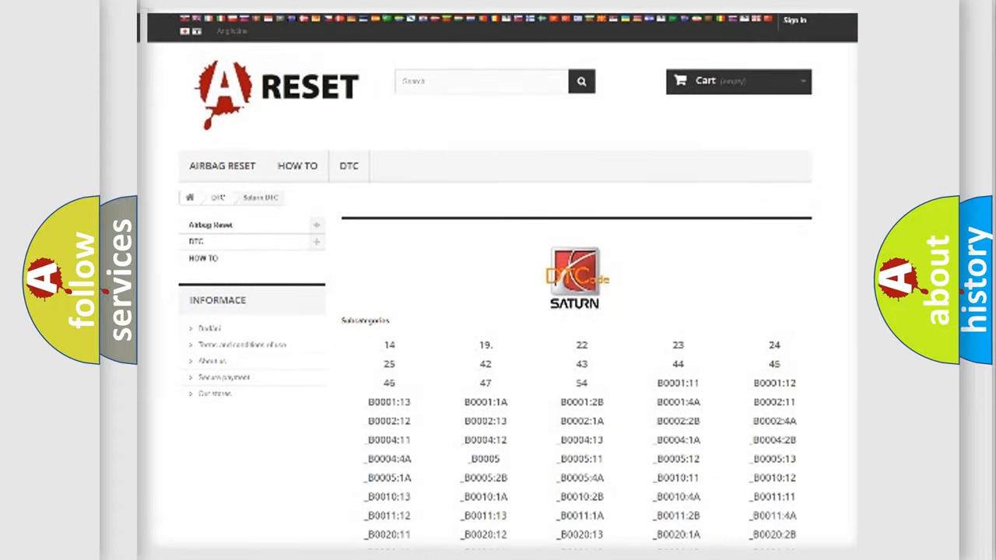